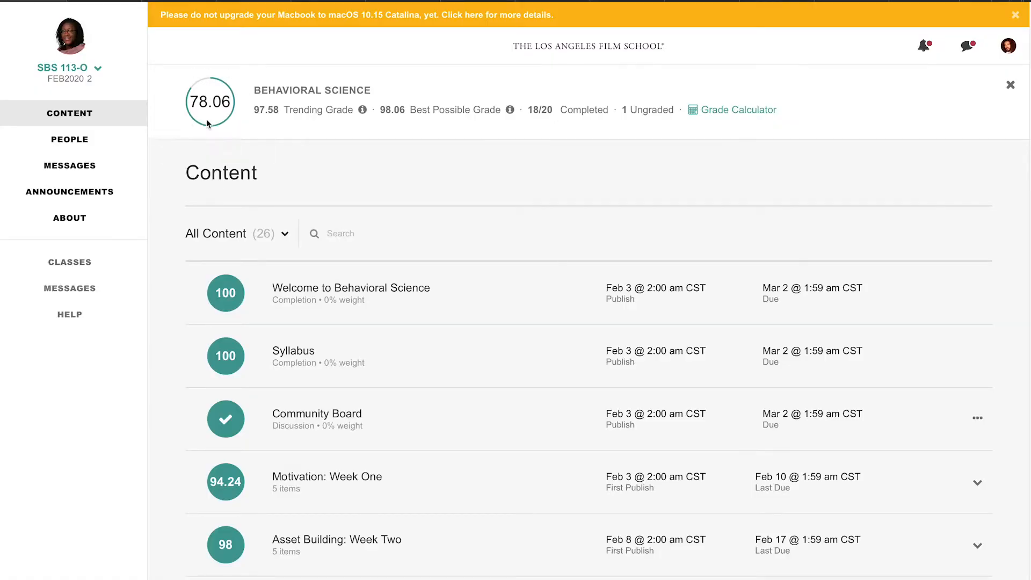
mouse_move(283, 69)
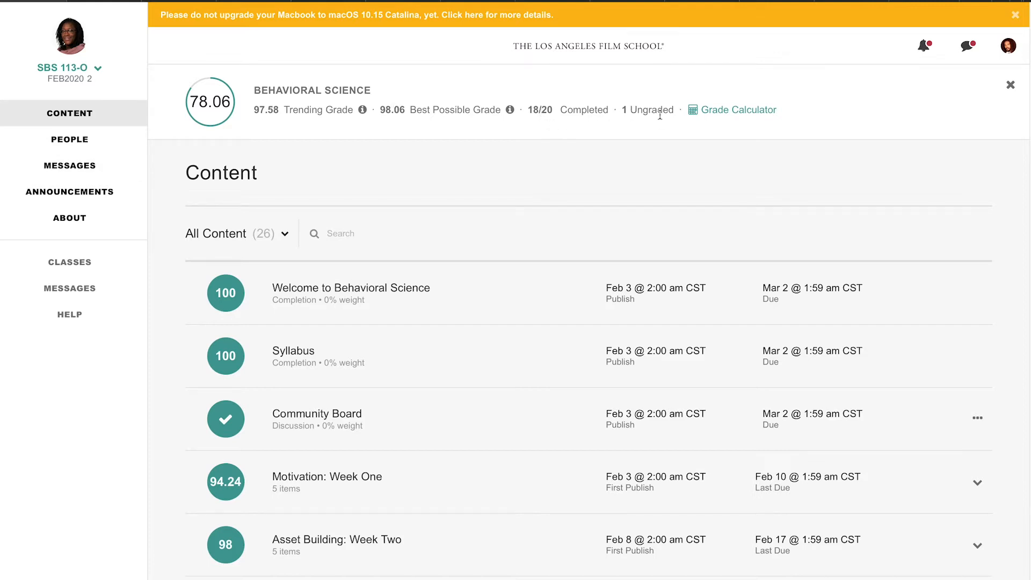
Open 3.5 My Use of Time: Project and scroll through its Part 1 and Part 2 instructions.
scroll("down", 3)
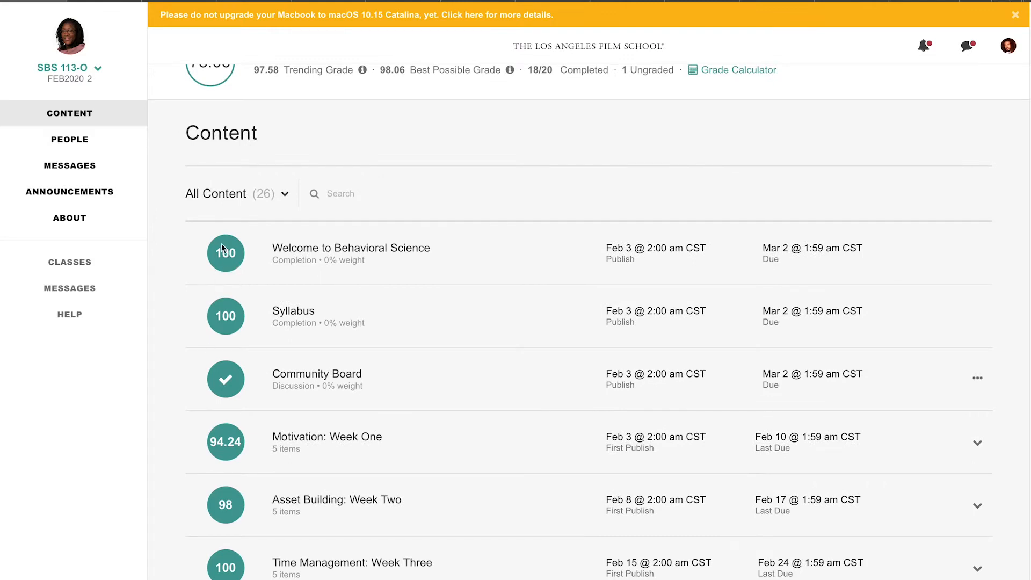
scroll("down", 3)
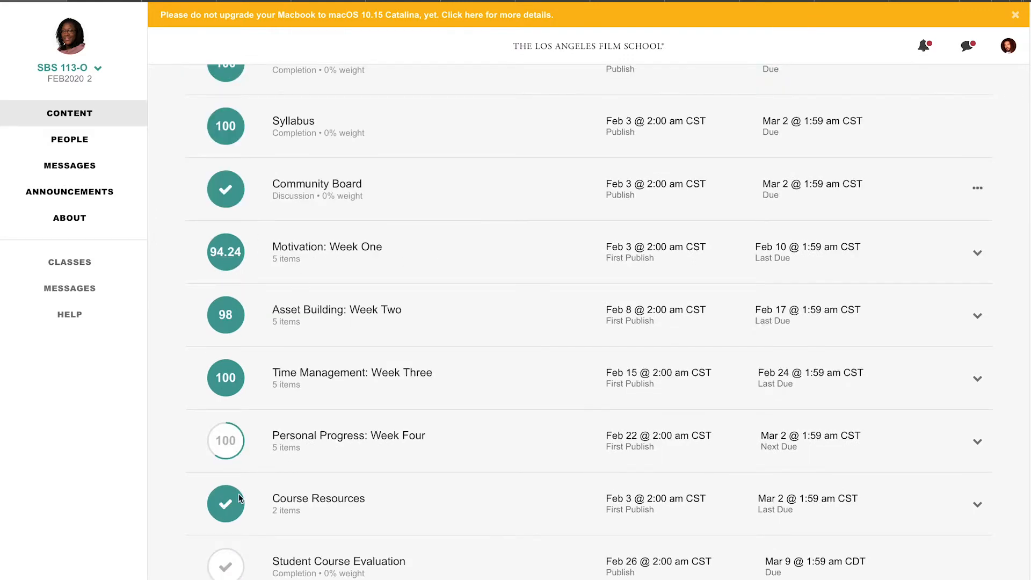
mouse_move(322, 440)
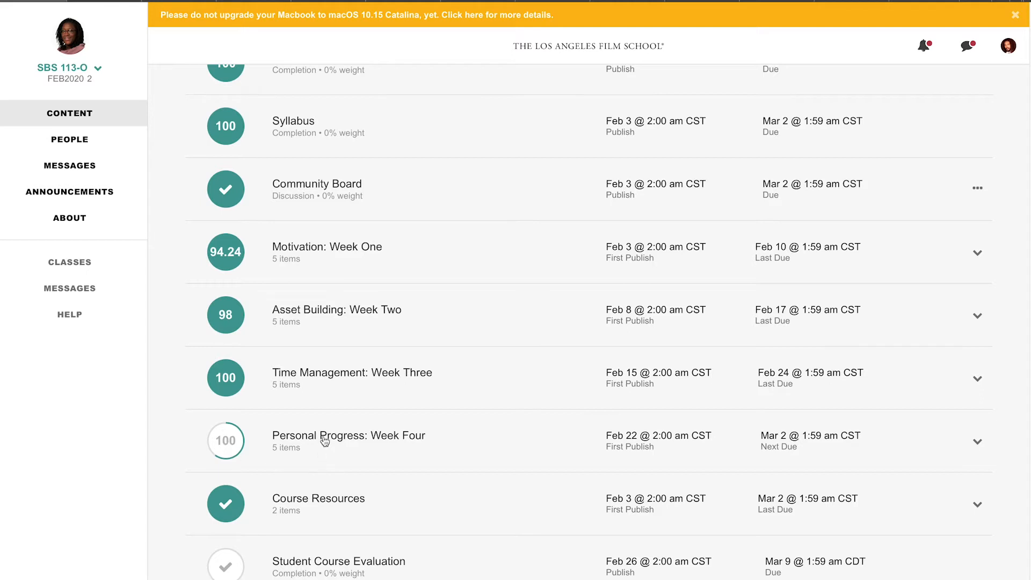
mouse_move(225, 405)
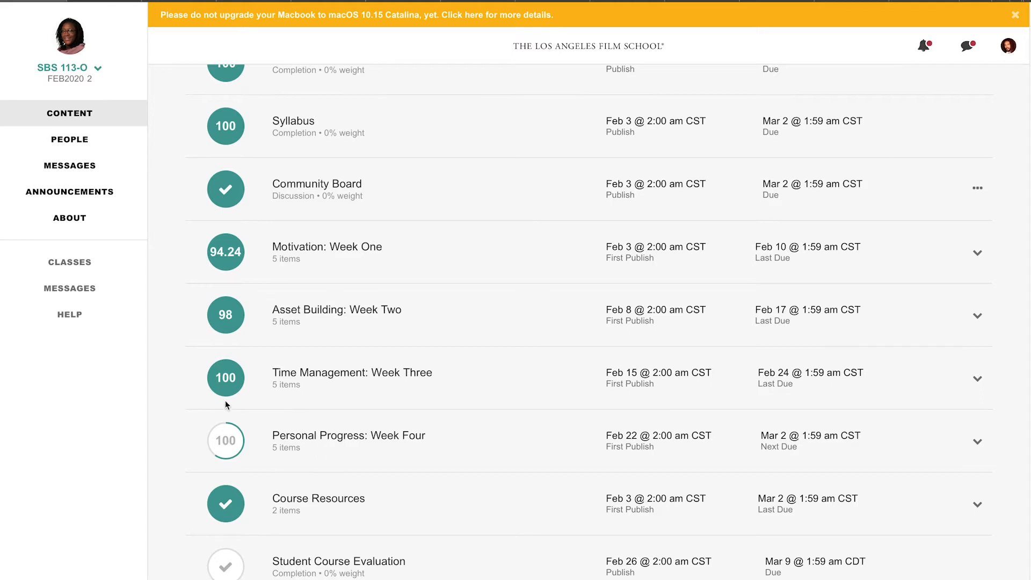
left_click(351, 378)
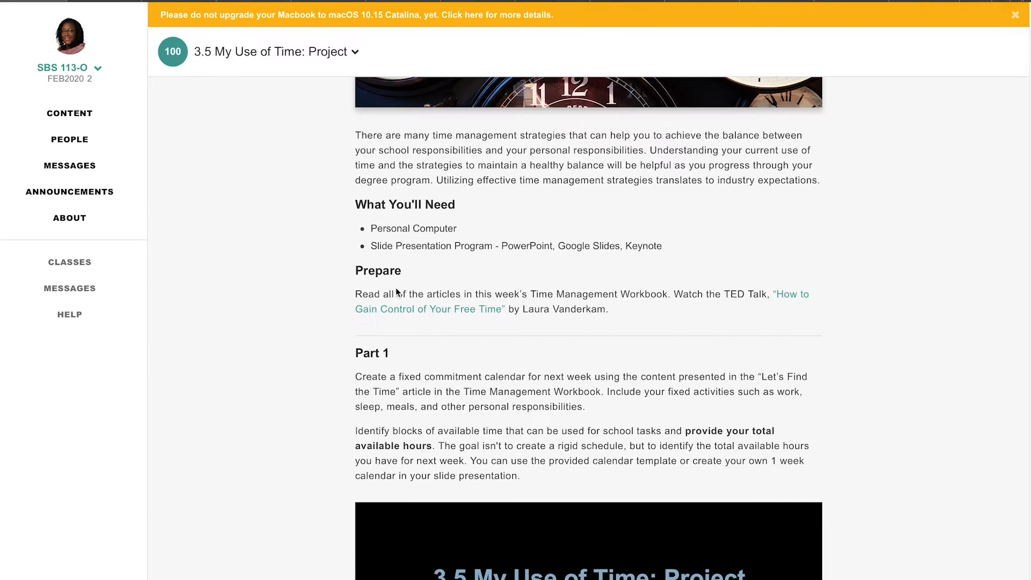
scroll("down", 3)
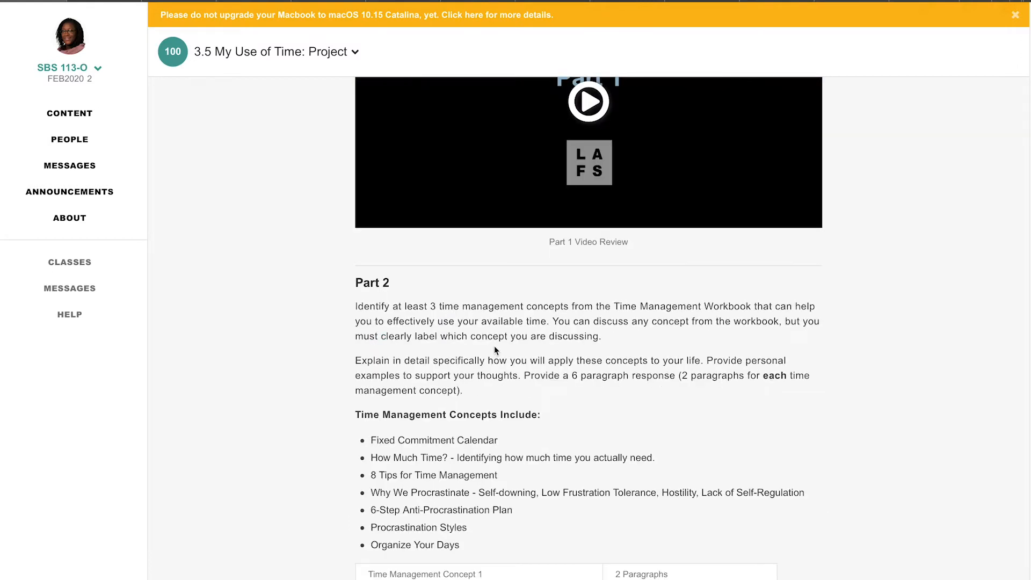
mouse_move(74, 9)
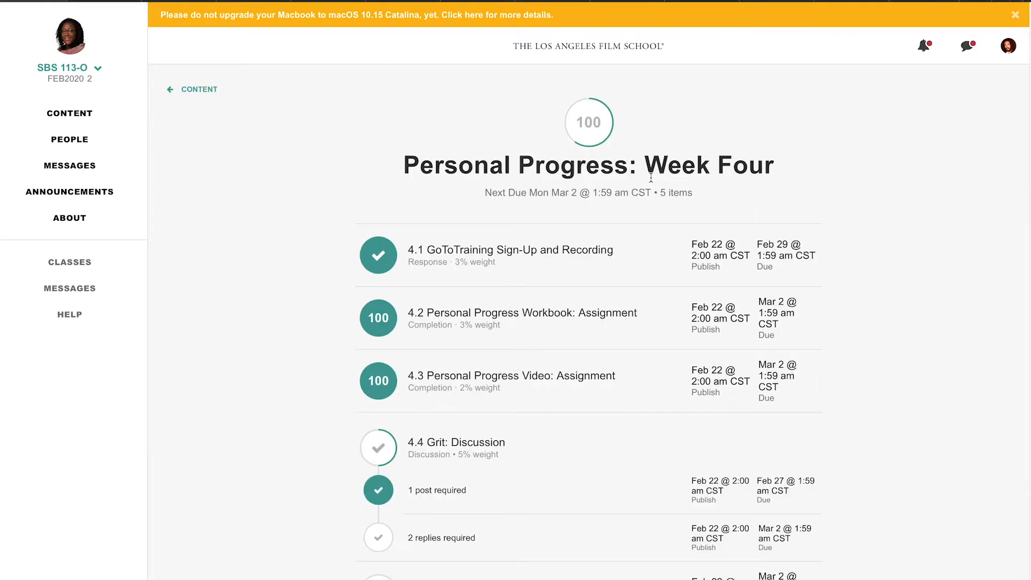
mouse_move(463, 414)
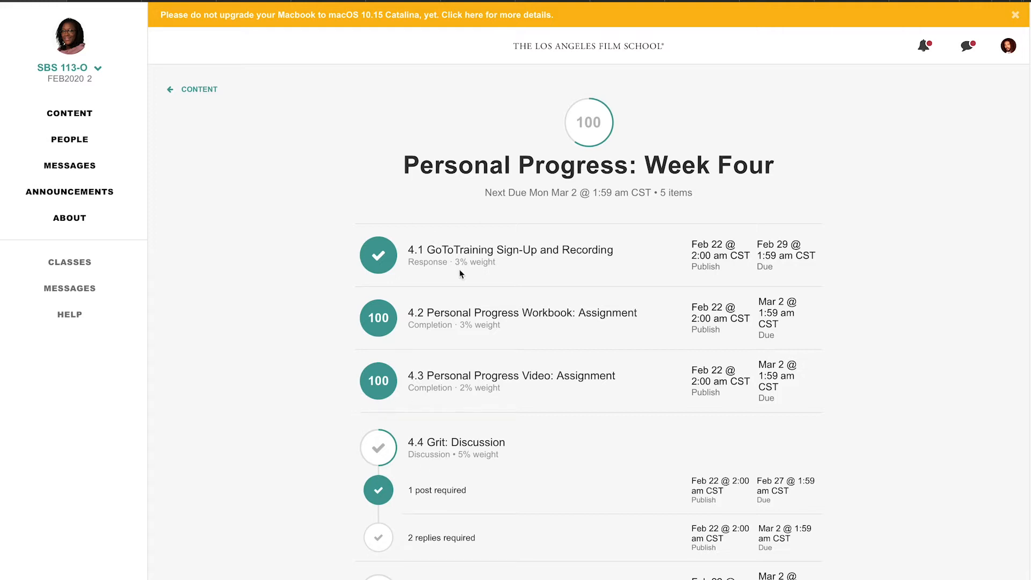
mouse_move(582, 257)
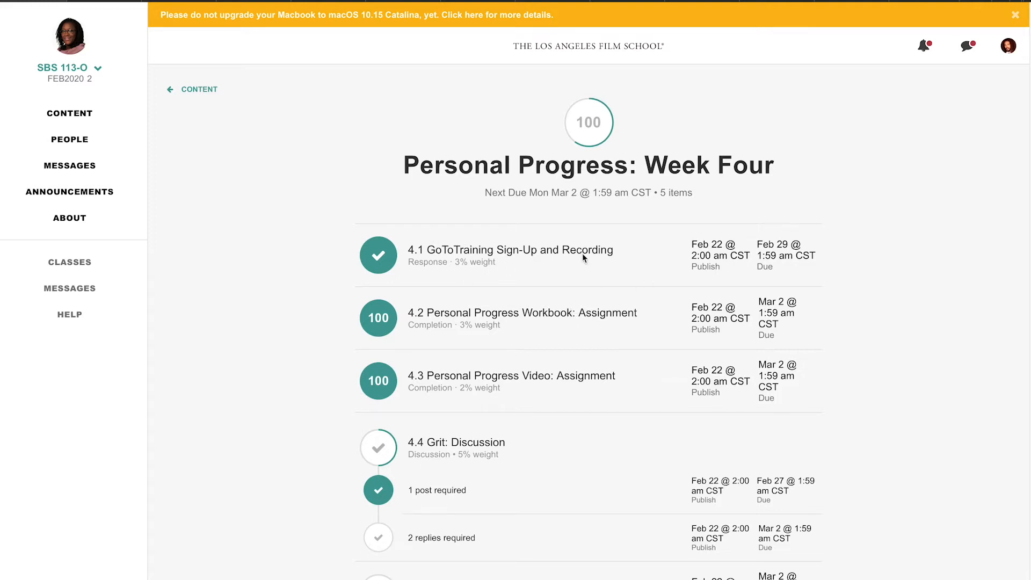
Scroll the Week Four module list down to item 4.5 Plan to Progress.
scroll("down", 3)
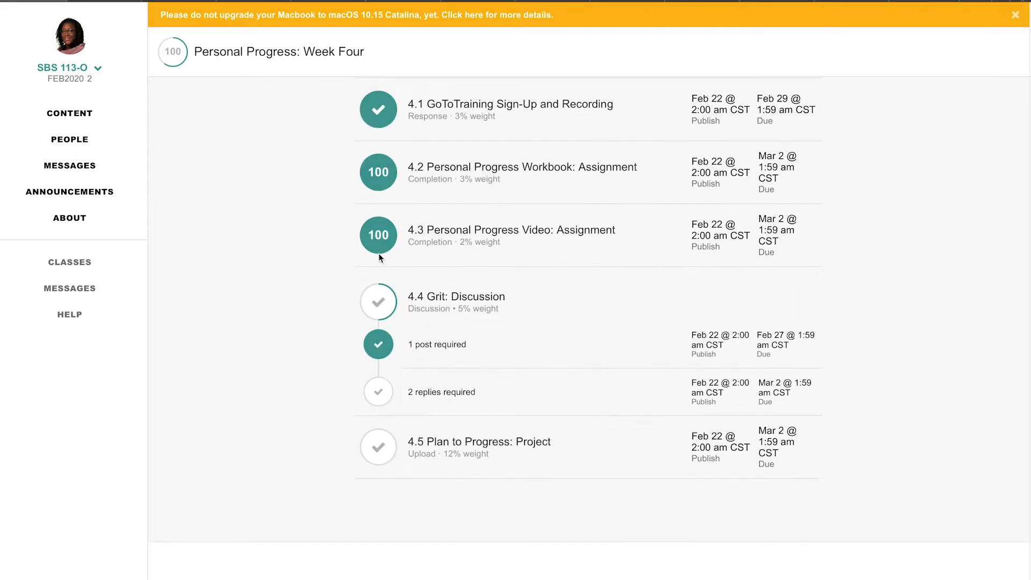
mouse_move(390, 313)
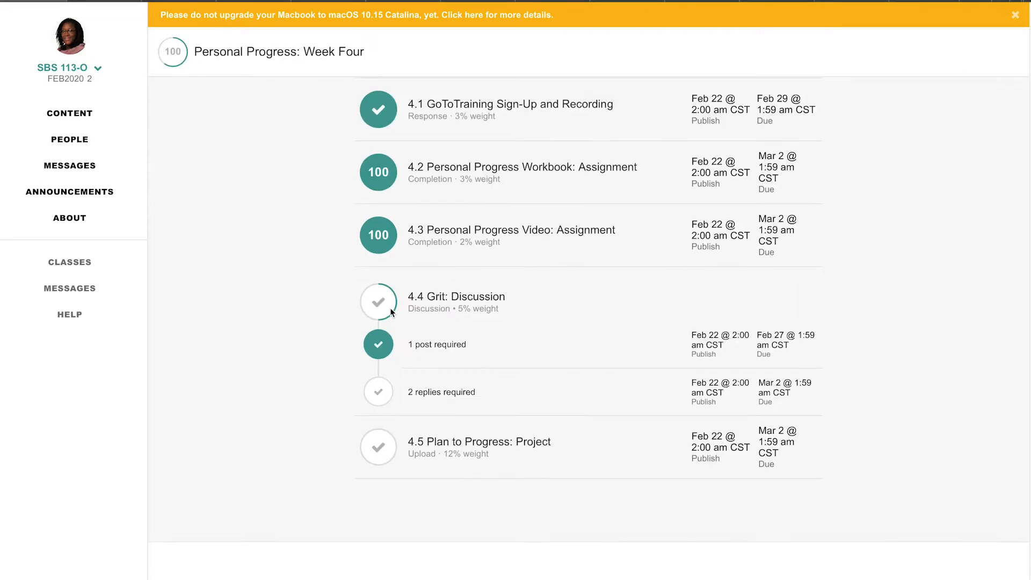
mouse_move(433, 477)
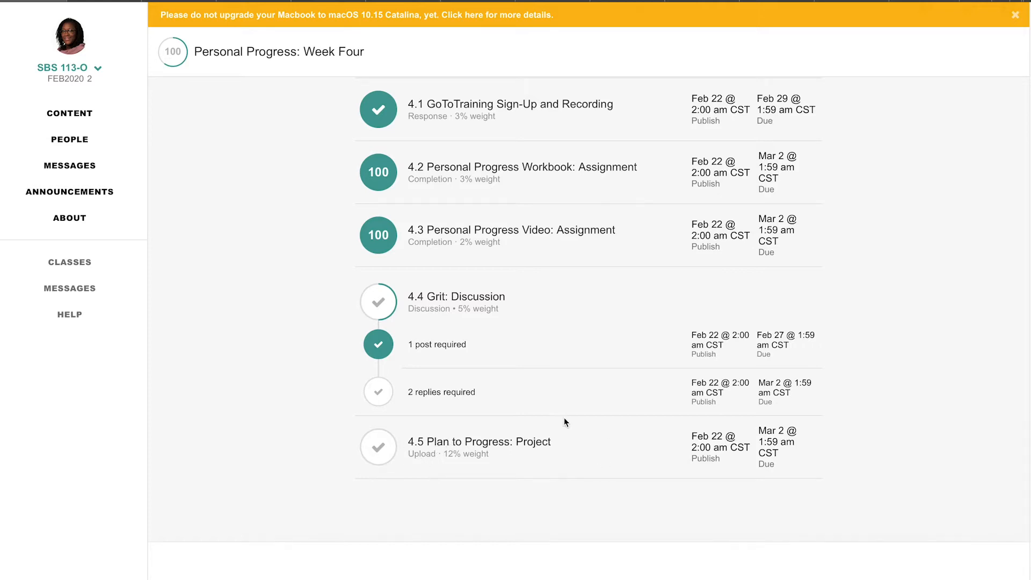
Open 4.5 Plan to Progress: Project from Week Four and scroll to Part 1.
left_click(479, 441)
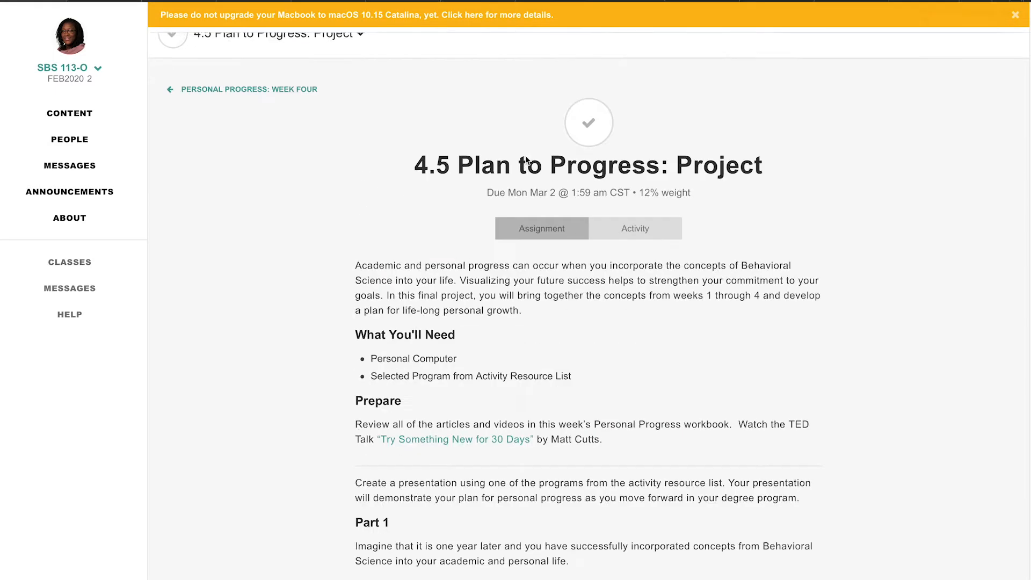
scroll("down", 3)
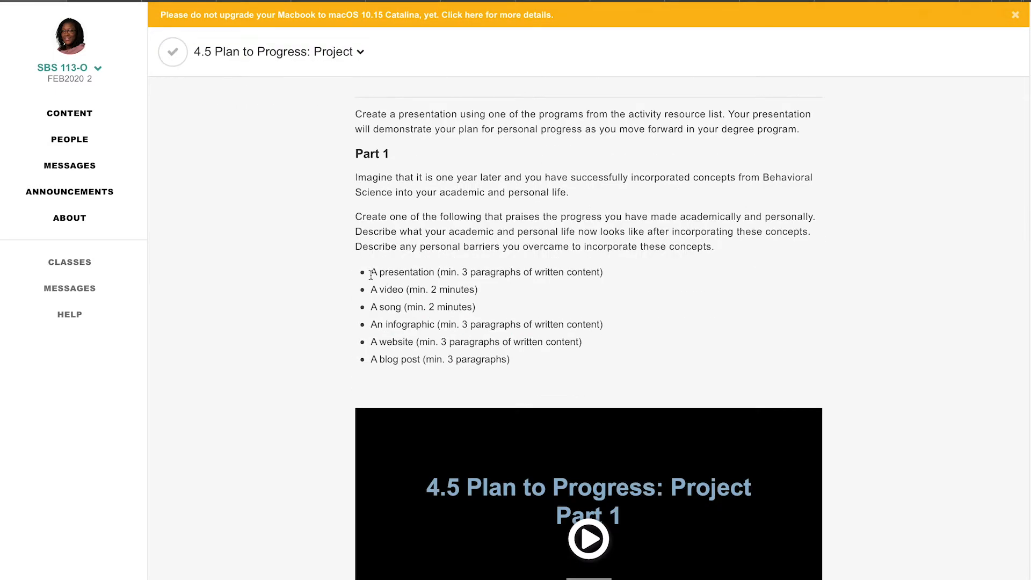
mouse_move(368, 321)
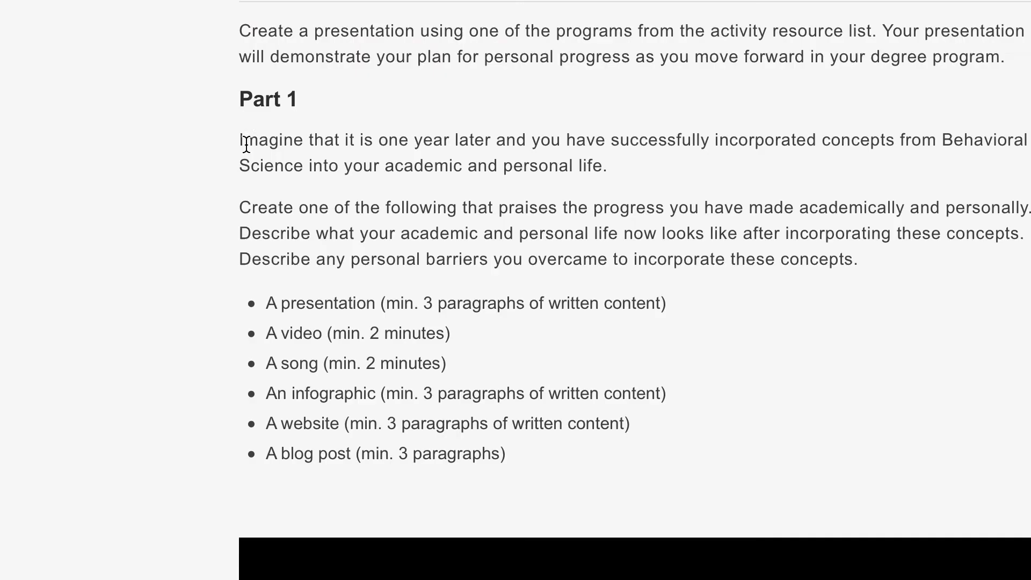
mouse_move(504, 159)
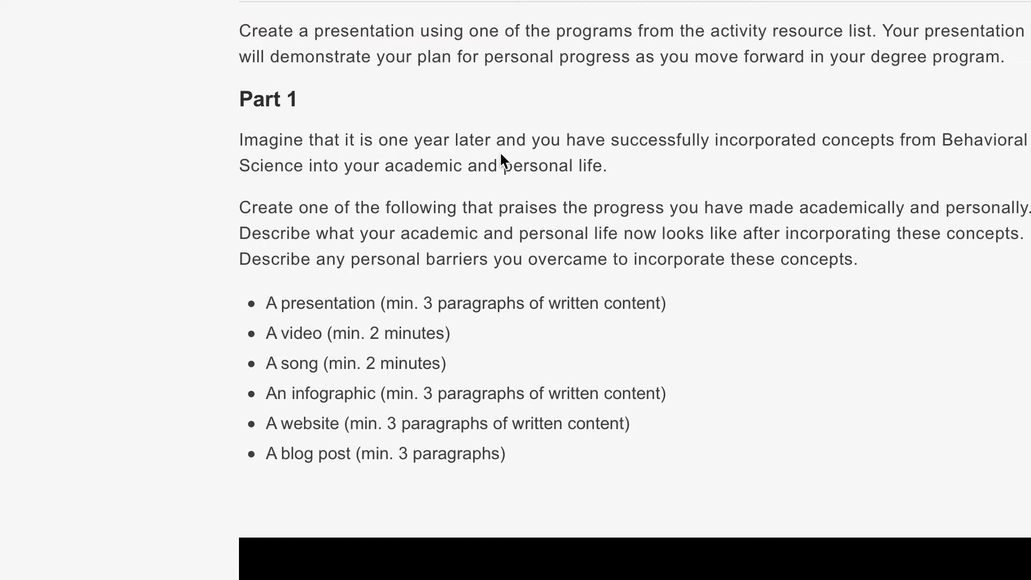
mouse_move(754, 148)
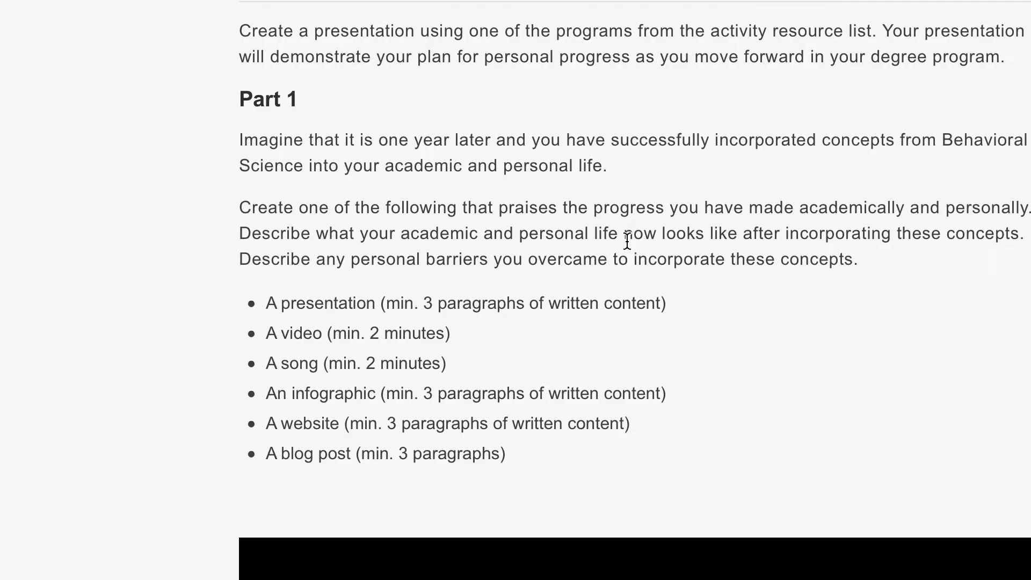
mouse_move(603, 251)
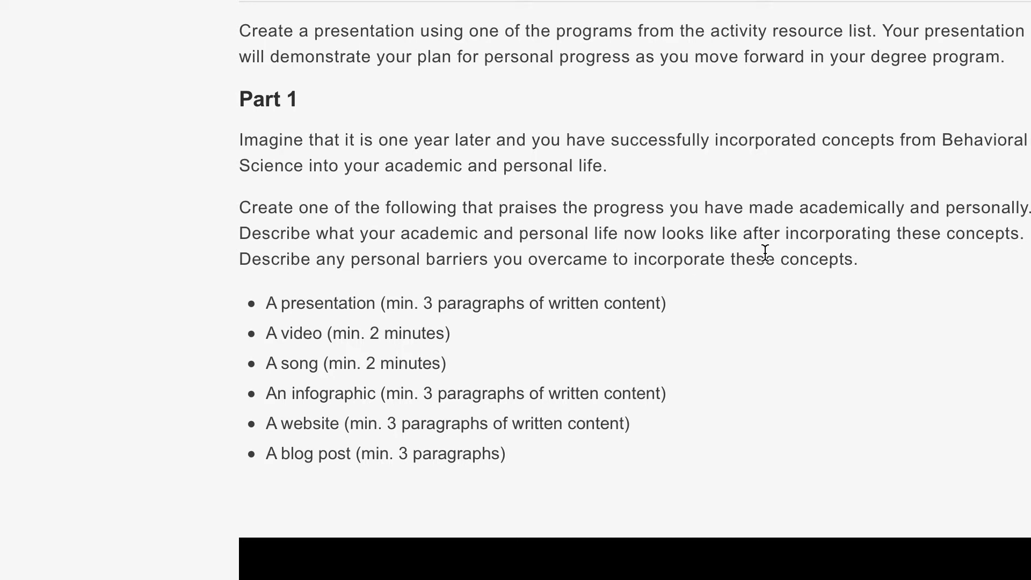
mouse_move(757, 294)
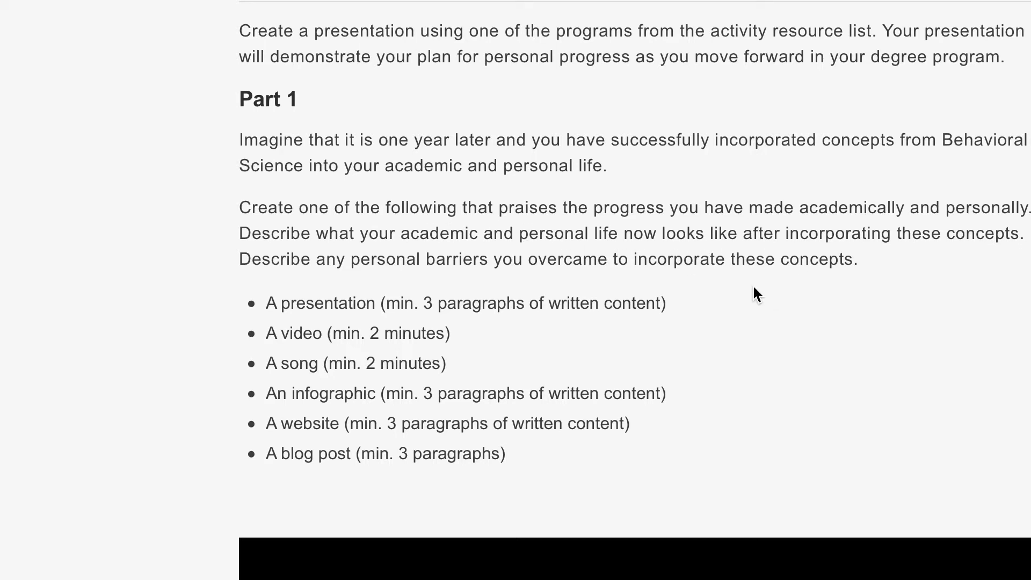
mouse_move(411, 277)
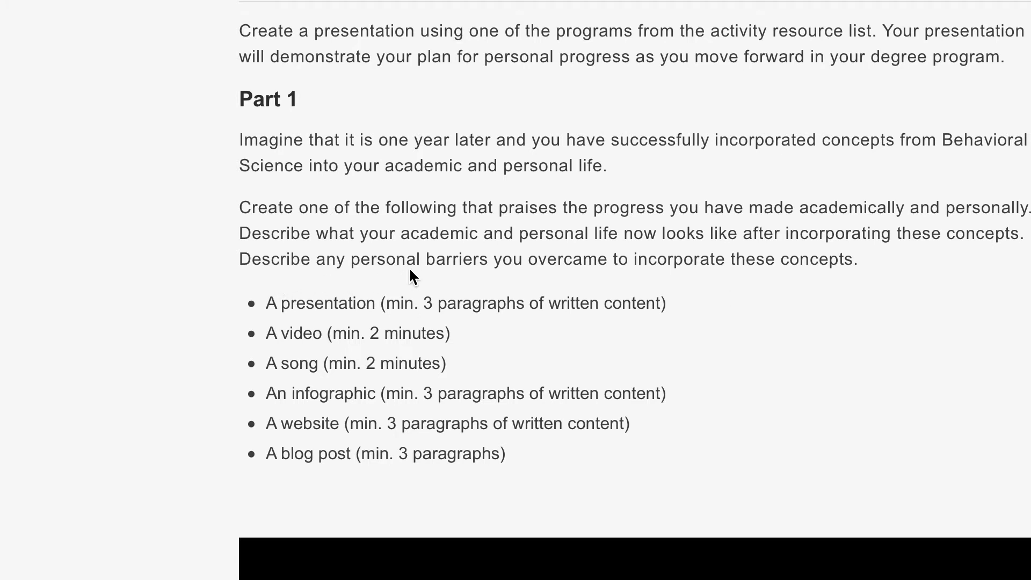
mouse_move(783, 259)
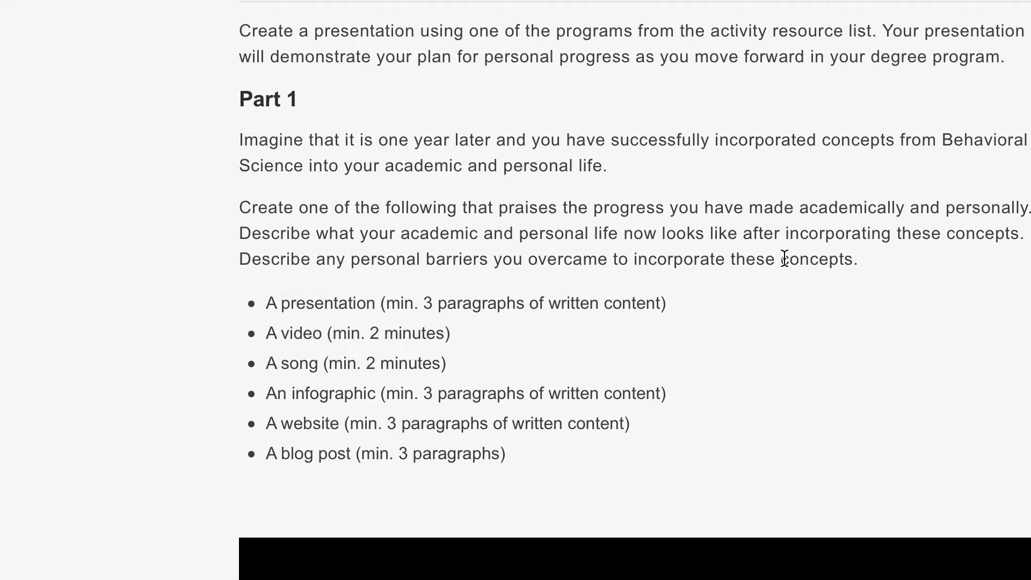
Scroll past the Part 3 video to the Feedback section and 'You reached the end'.
scroll("down", 3)
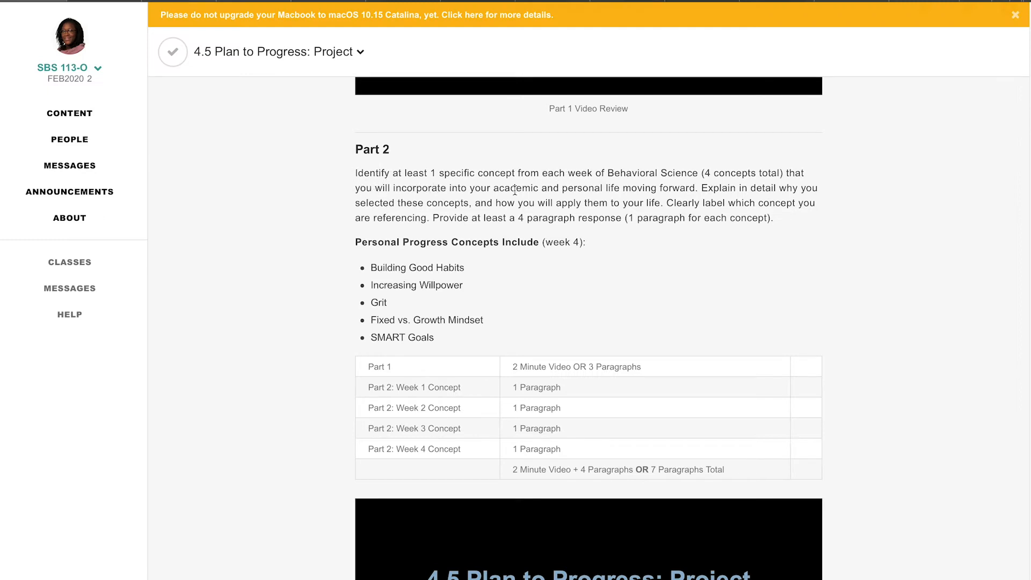
mouse_move(603, 186)
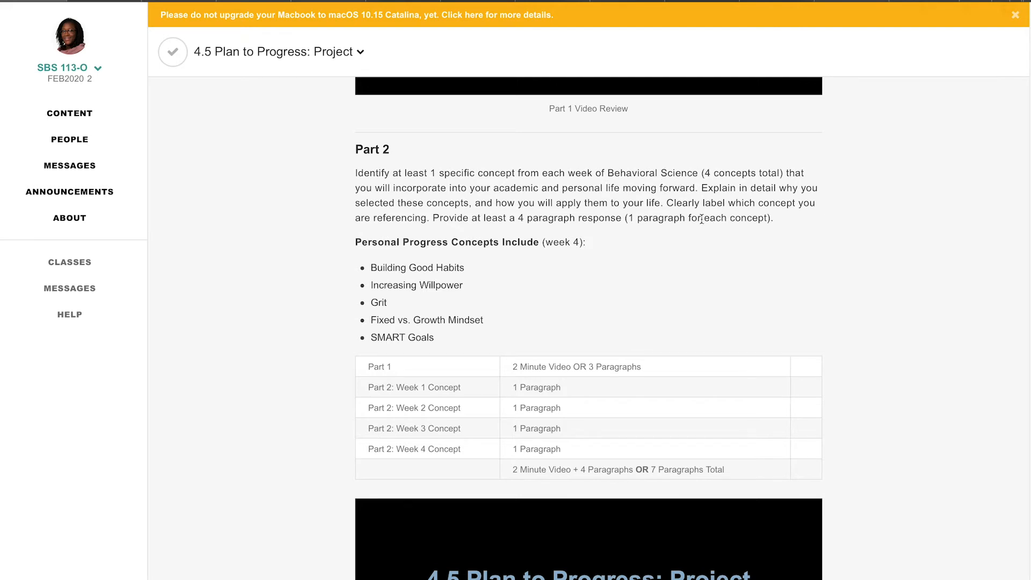
mouse_move(517, 403)
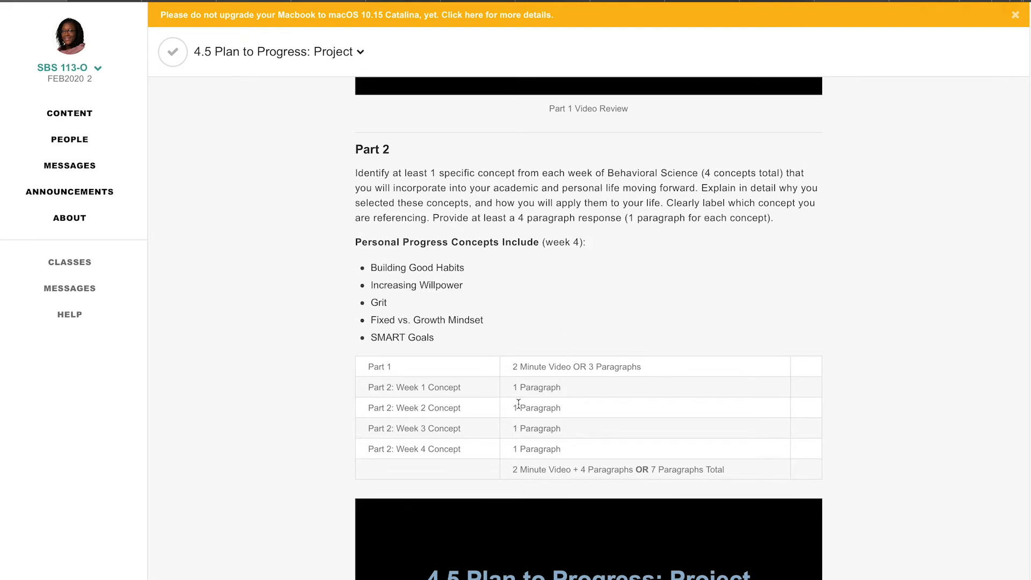
scroll("down", 3)
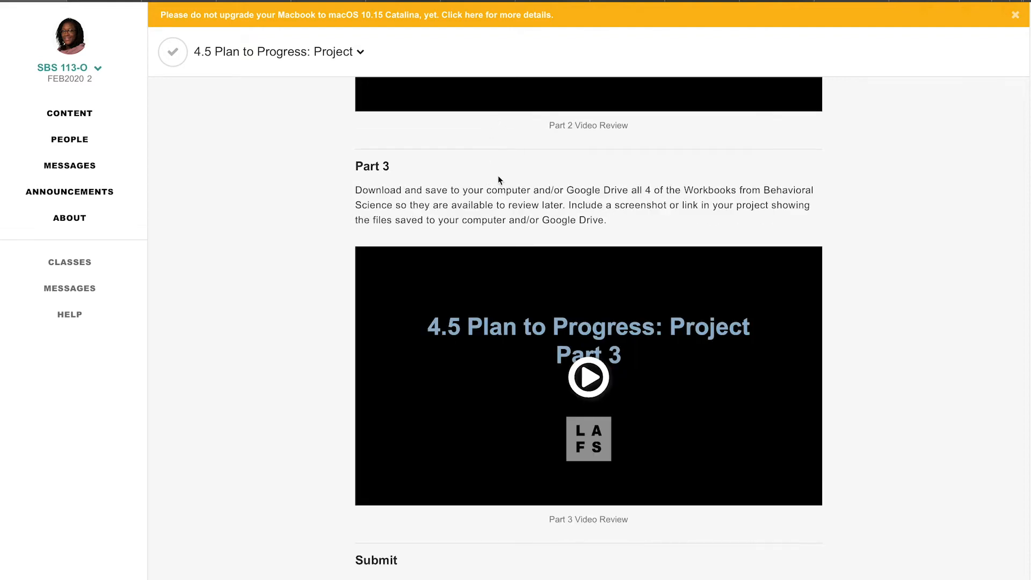
scroll("down", 3)
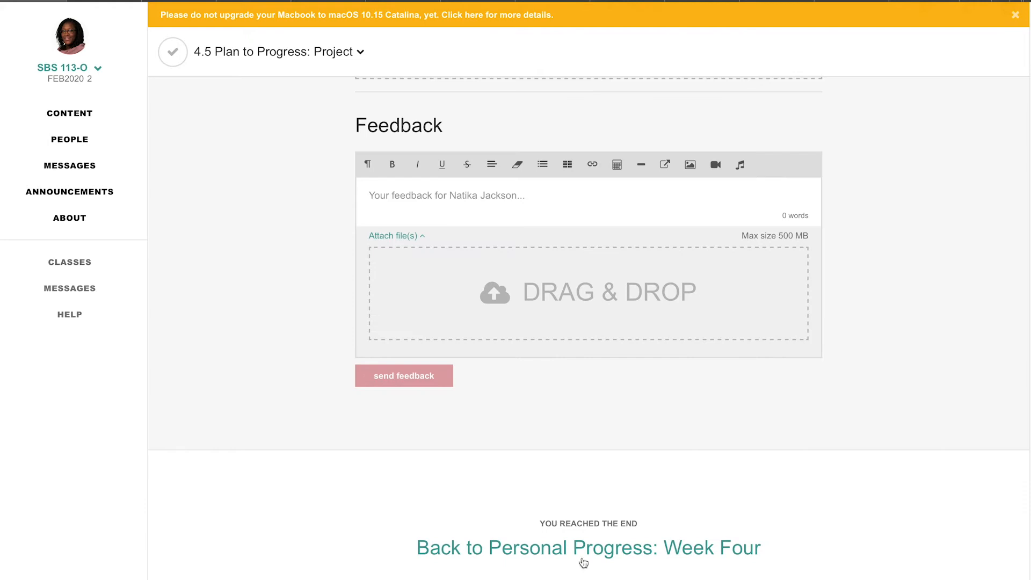
mouse_move(69, 113)
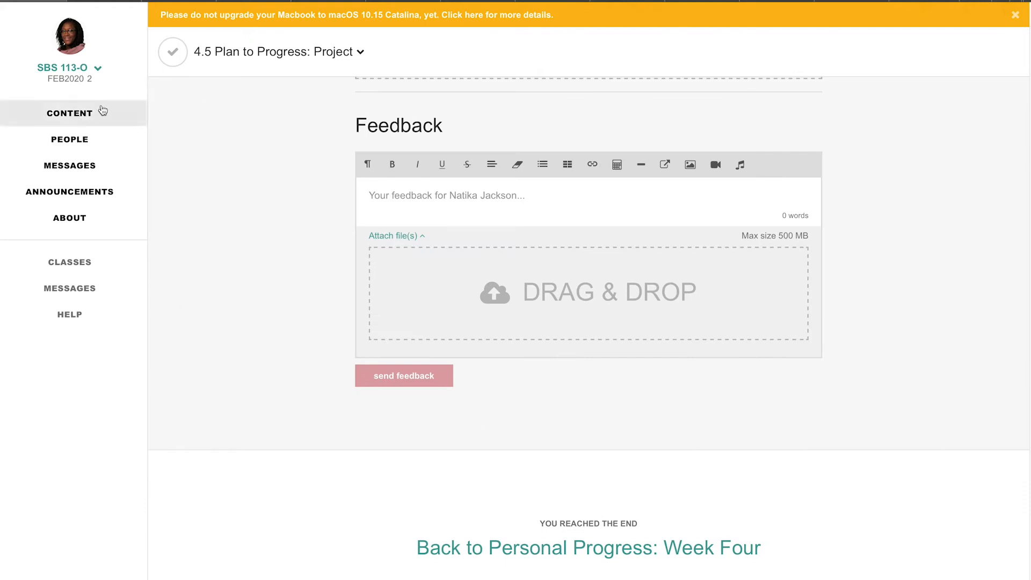
Show the upcoming classes on the All Classes page via the sidebar CLASSES link.
left_click(69, 262)
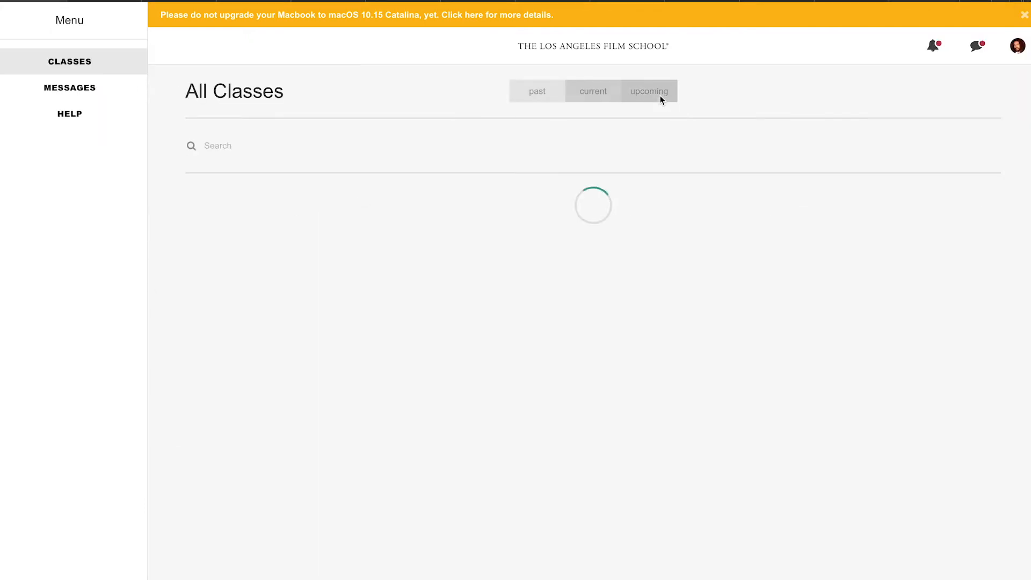
left_click(649, 90)
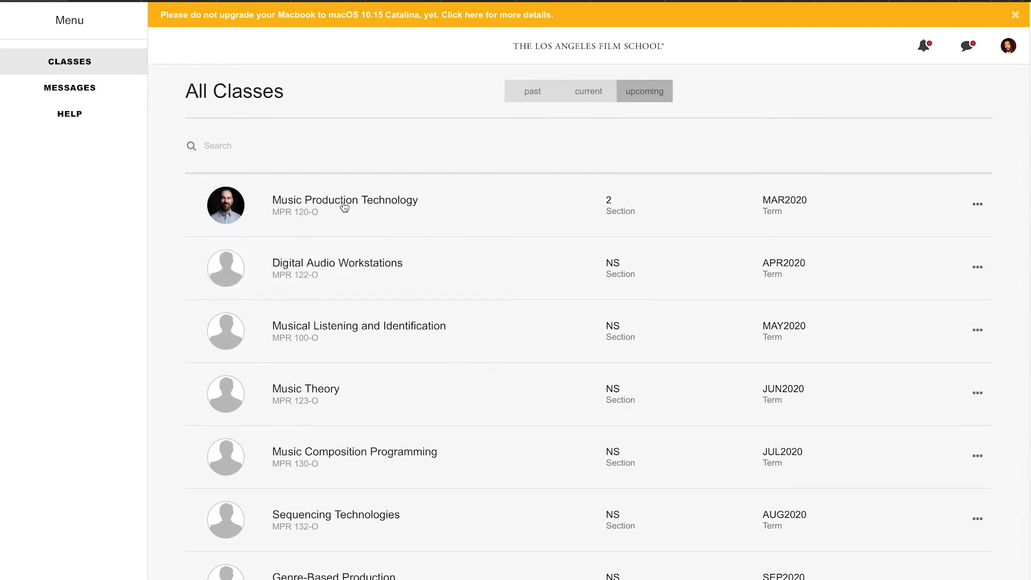
mouse_move(335, 262)
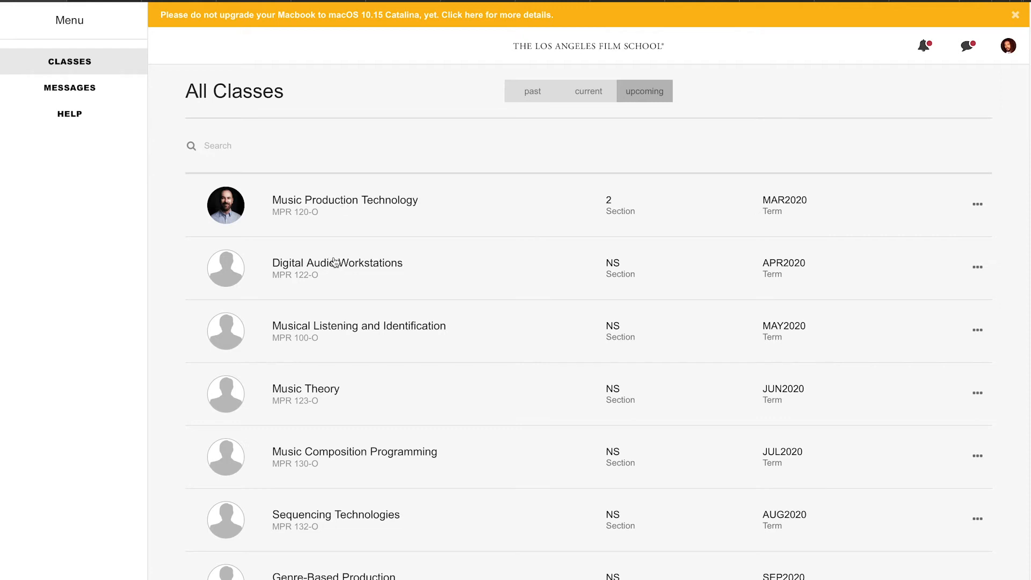
mouse_move(785, 203)
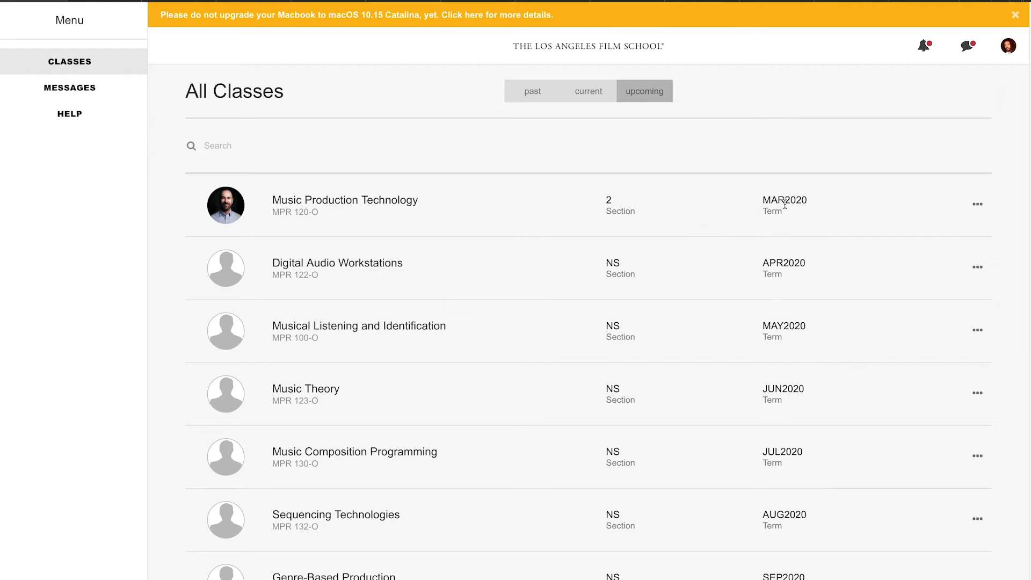
Open Music Production Technology from the upcoming classes list.
left_click(345, 199)
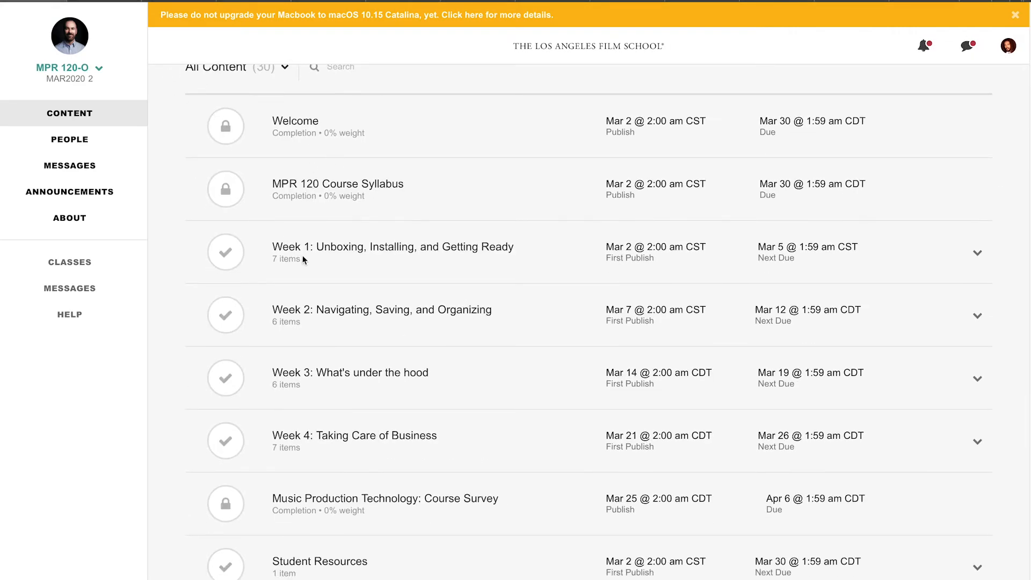
mouse_move(371, 283)
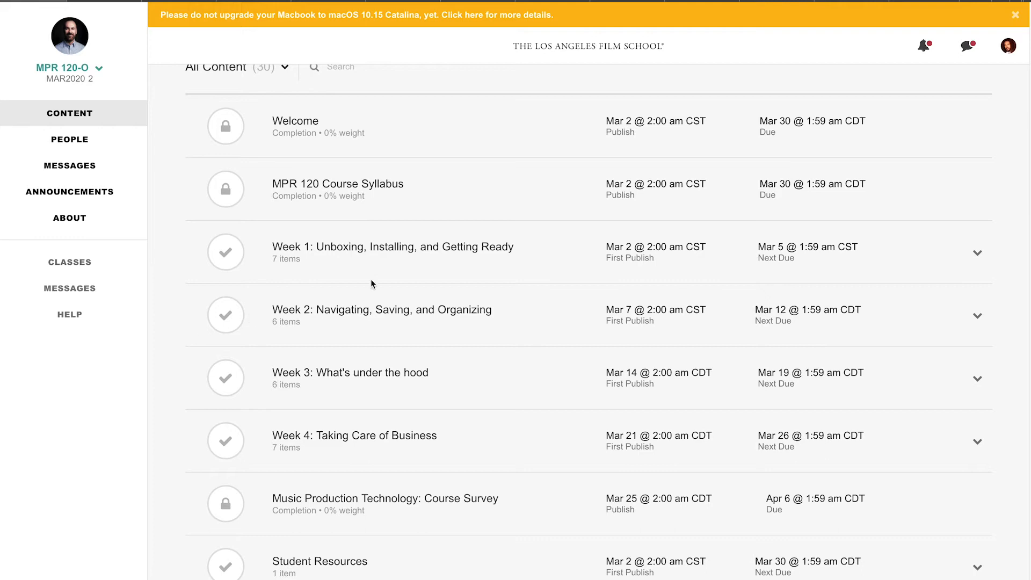
mouse_move(429, 268)
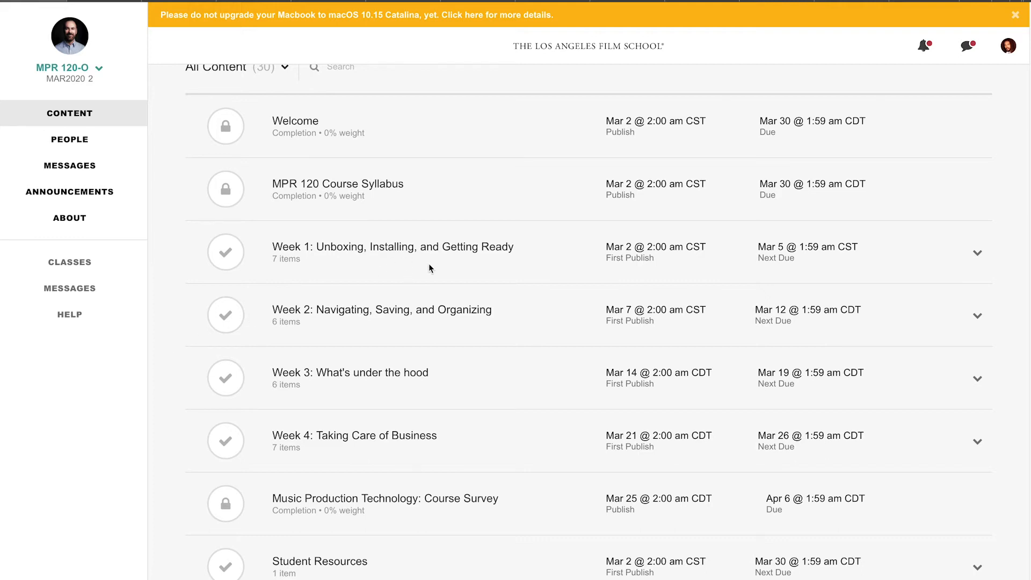
mouse_move(503, 324)
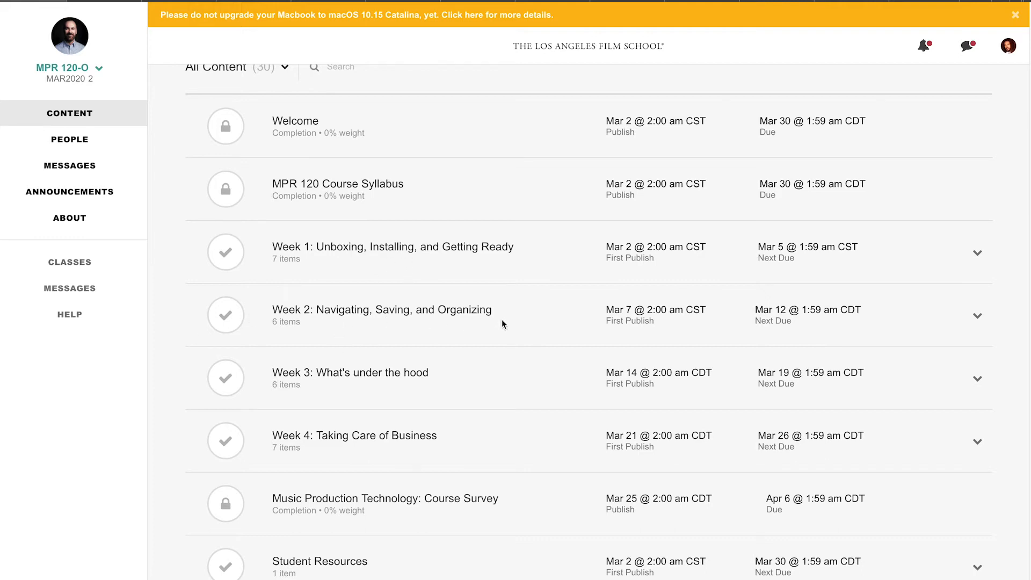
mouse_move(361, 392)
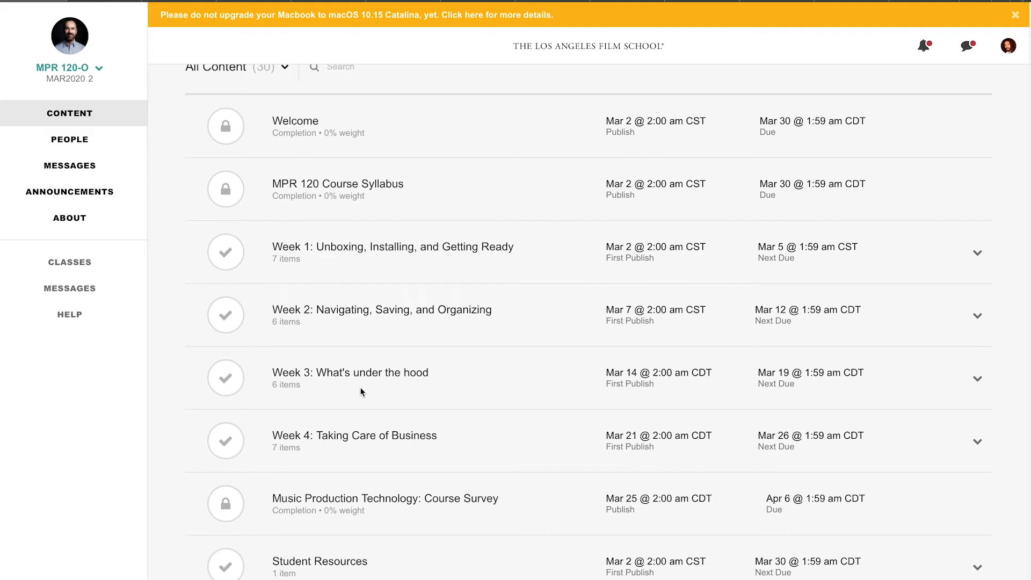
mouse_move(496, 402)
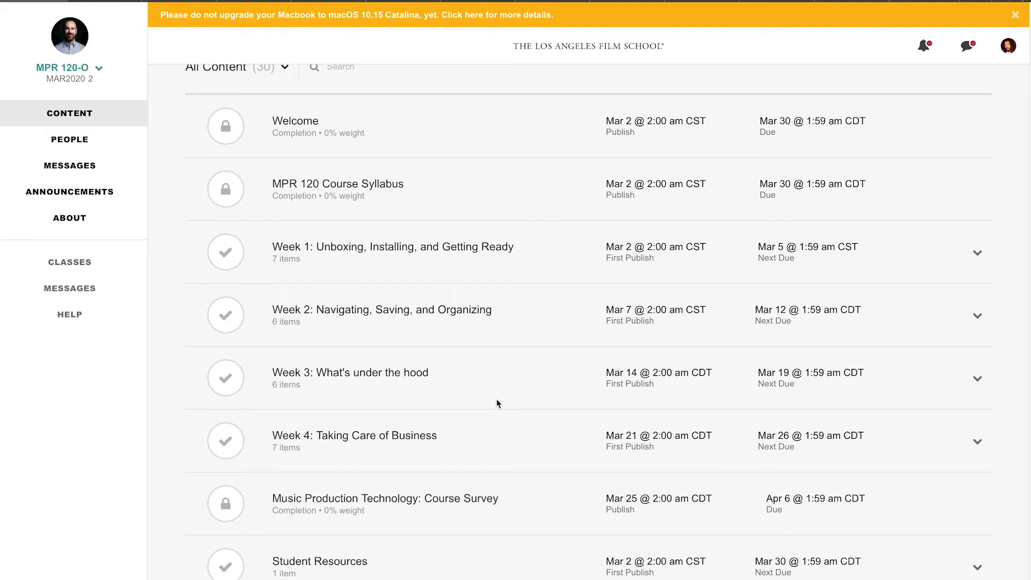
mouse_move(334, 394)
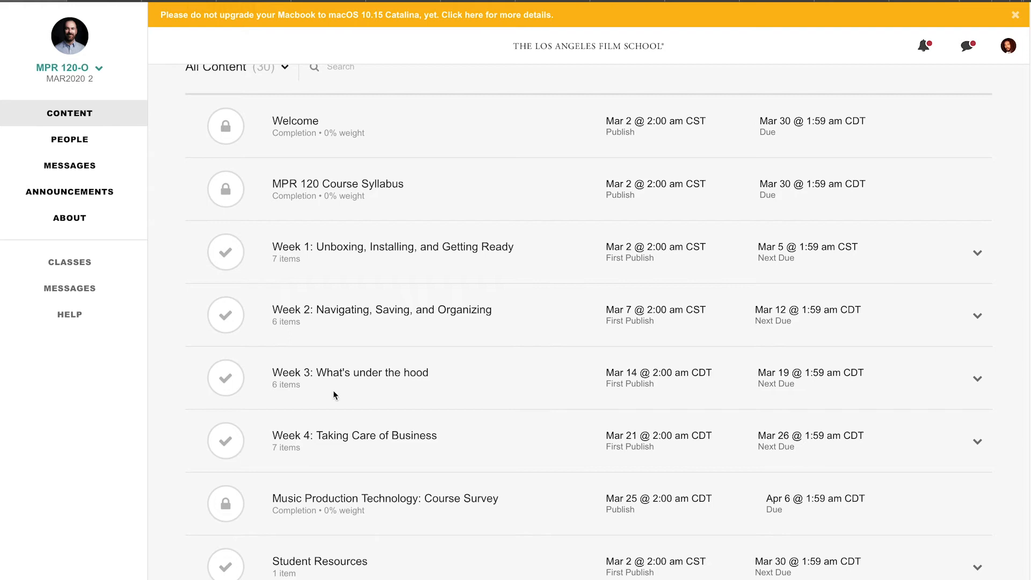
mouse_move(227, 448)
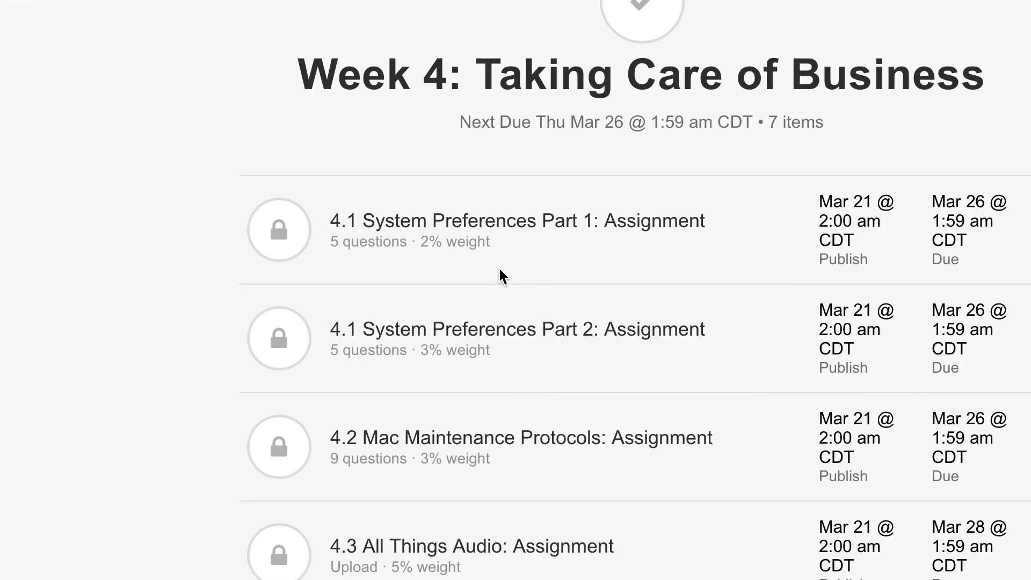
mouse_move(874, 133)
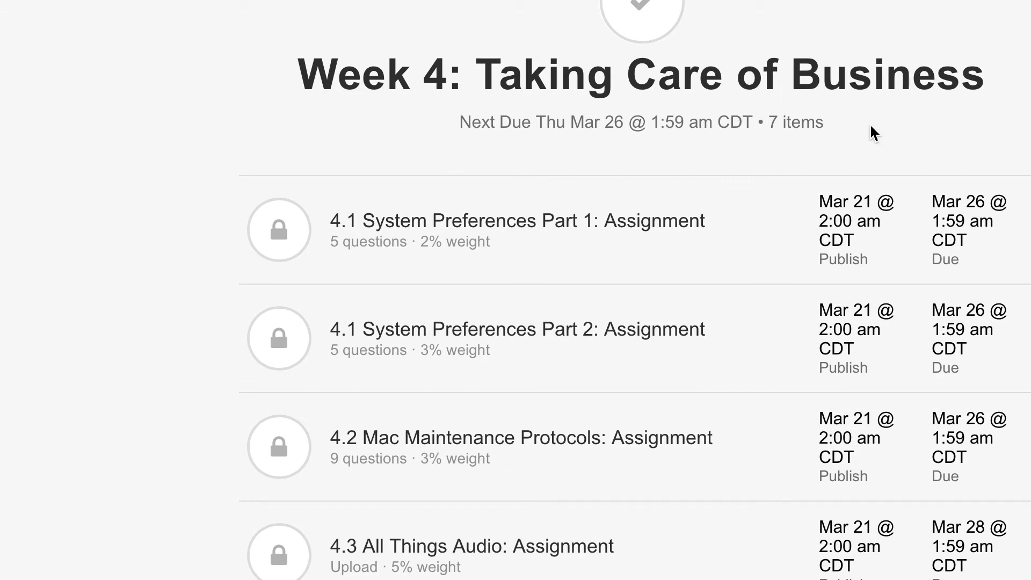
mouse_move(420, 381)
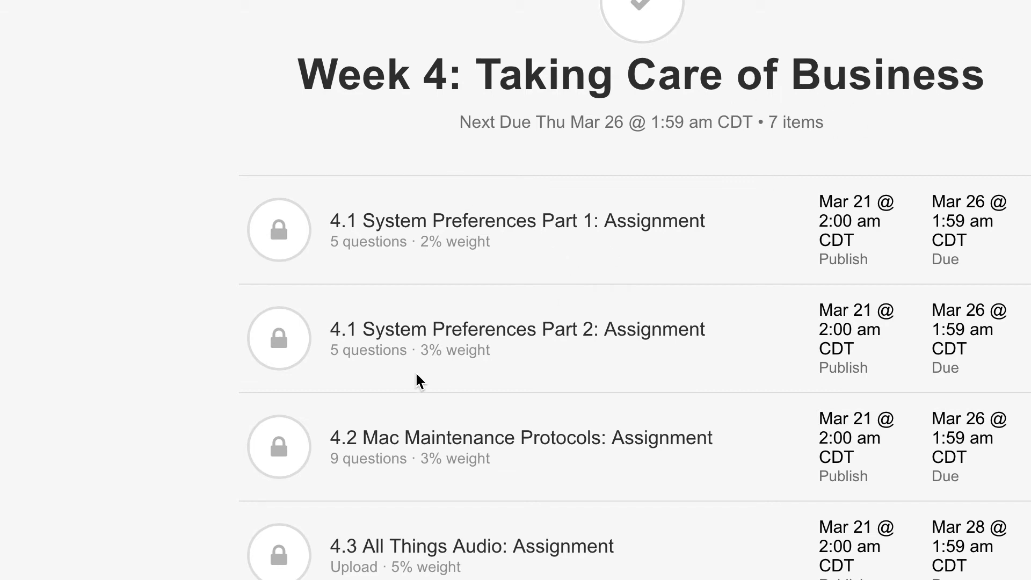
mouse_move(427, 498)
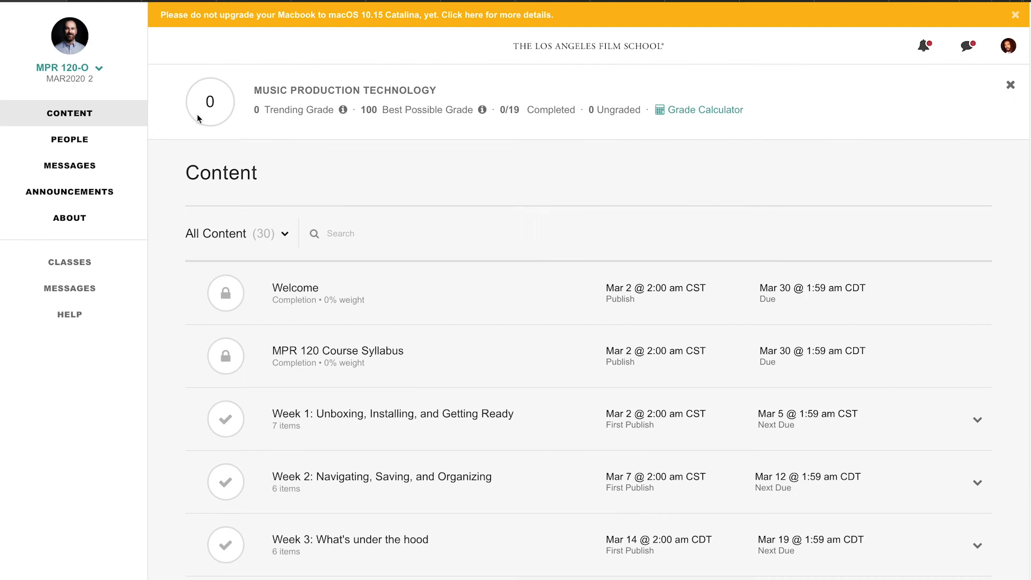
Scroll the Music Production Technology content to the weekly modules through Student Resources.
scroll("down", 3)
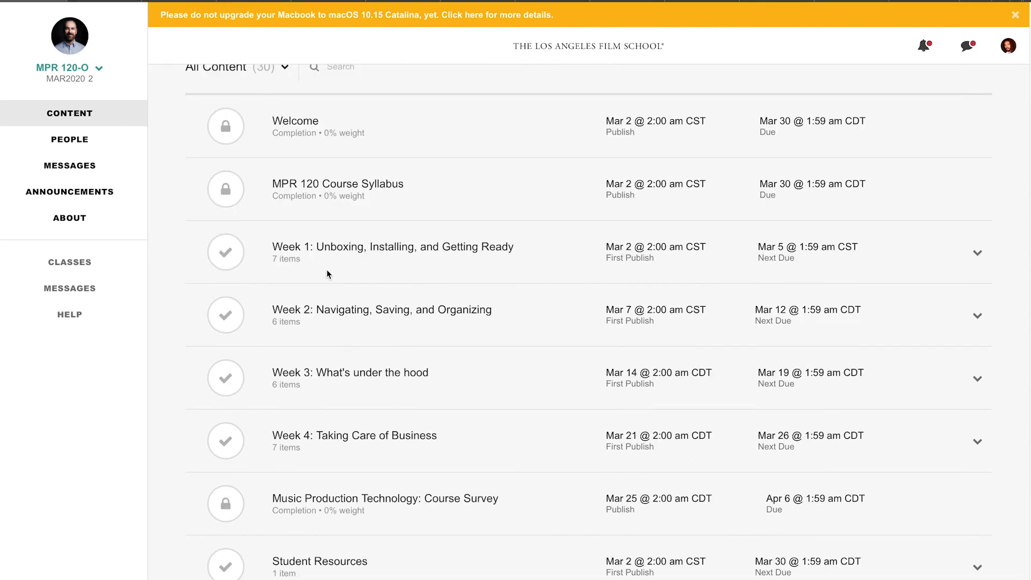
mouse_move(490, 256)
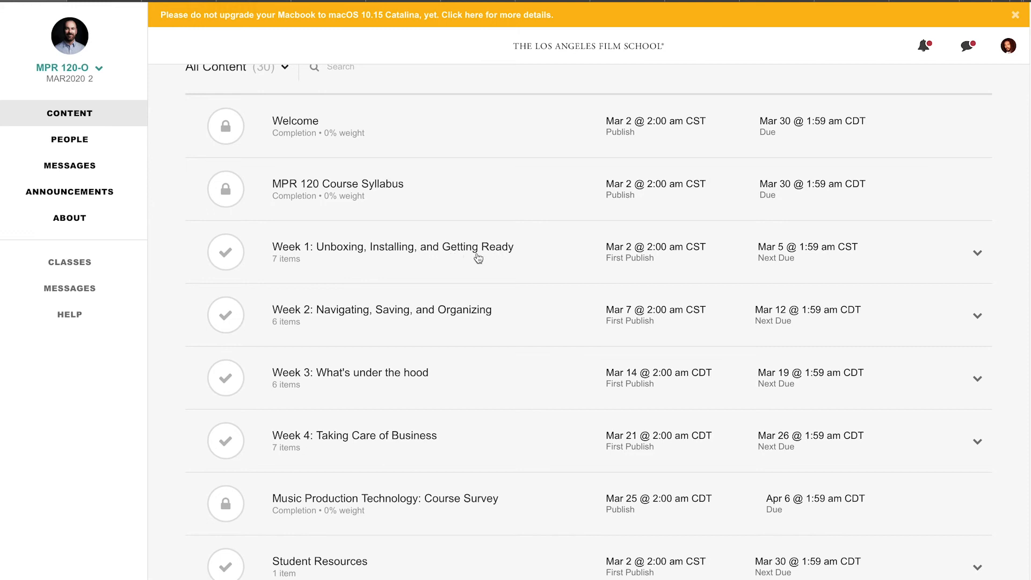
mouse_move(158, 227)
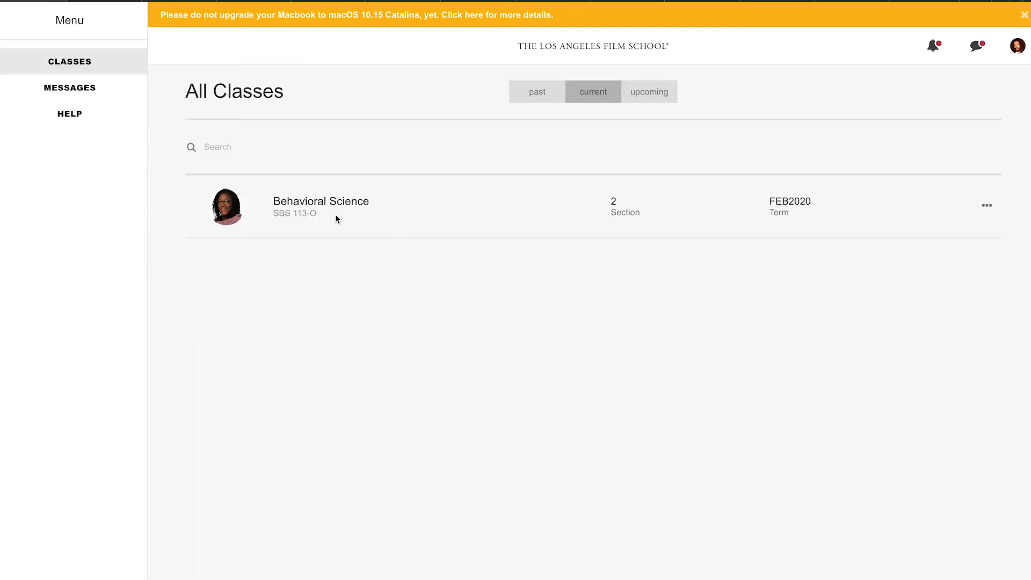
Open Behavioral Science and scroll through Week Four, Course Resources and Student Course Evaluation.
left_click(321, 201)
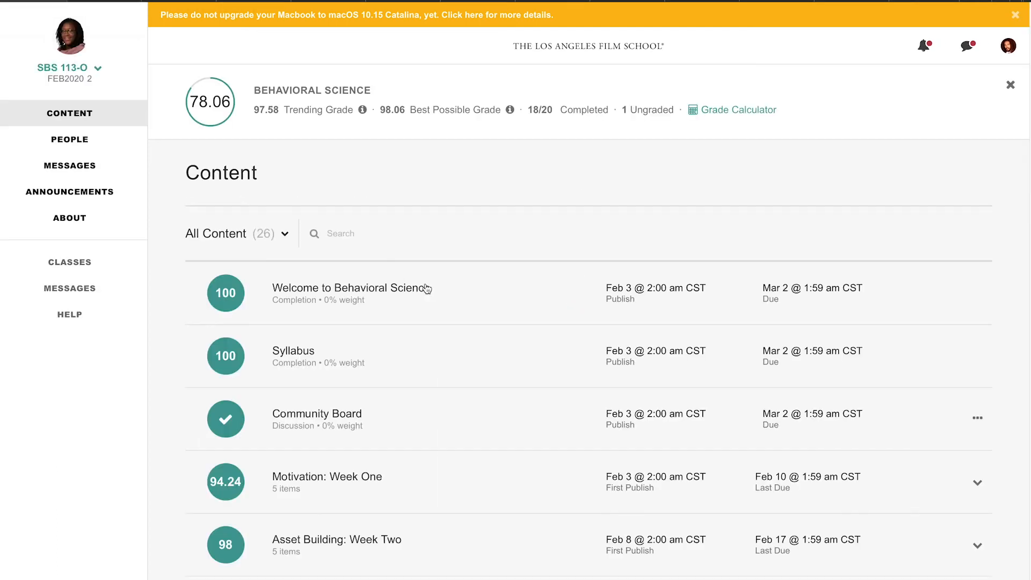
scroll("down", 3)
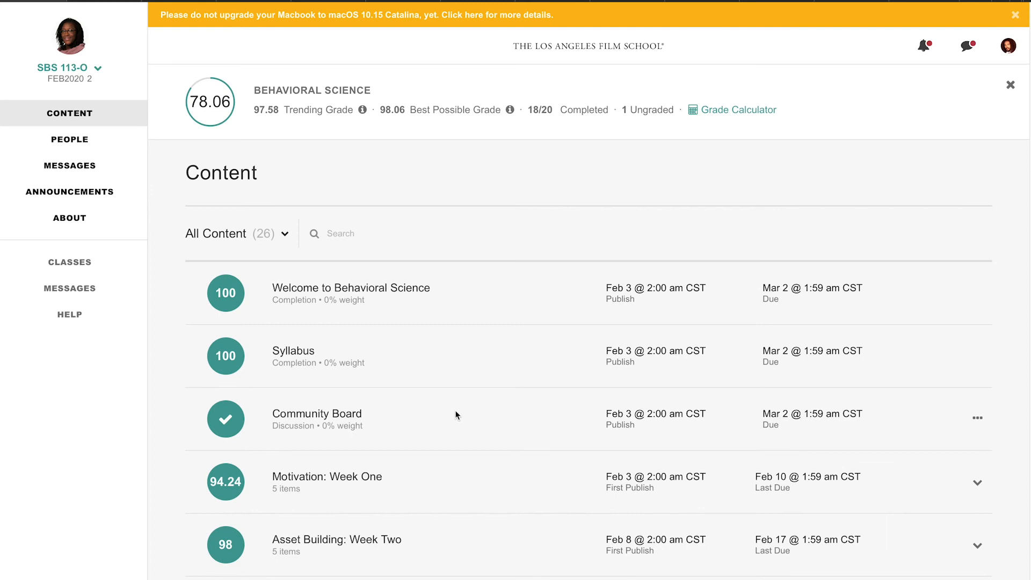
scroll("down", 3)
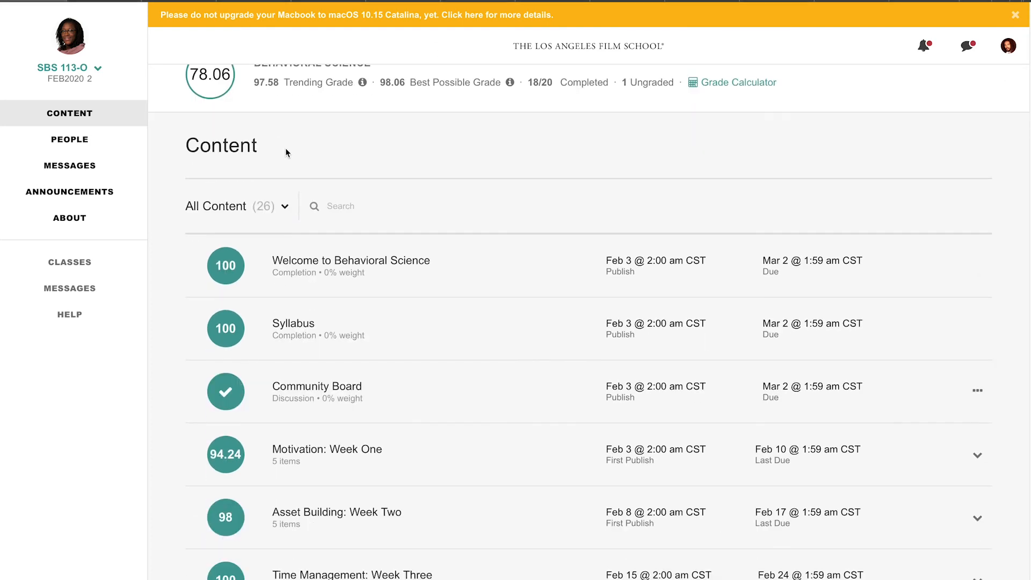
scroll("down", 3)
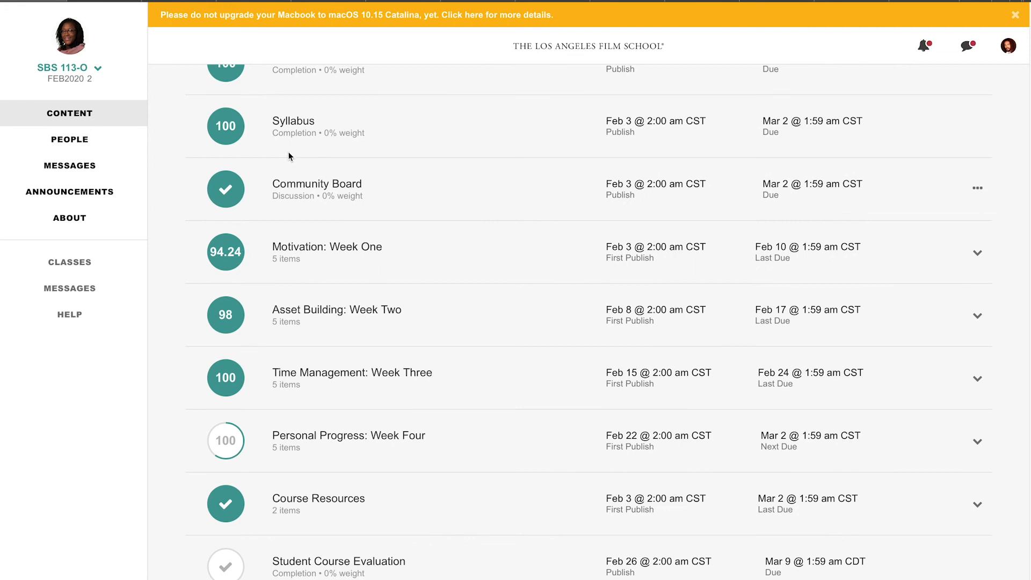